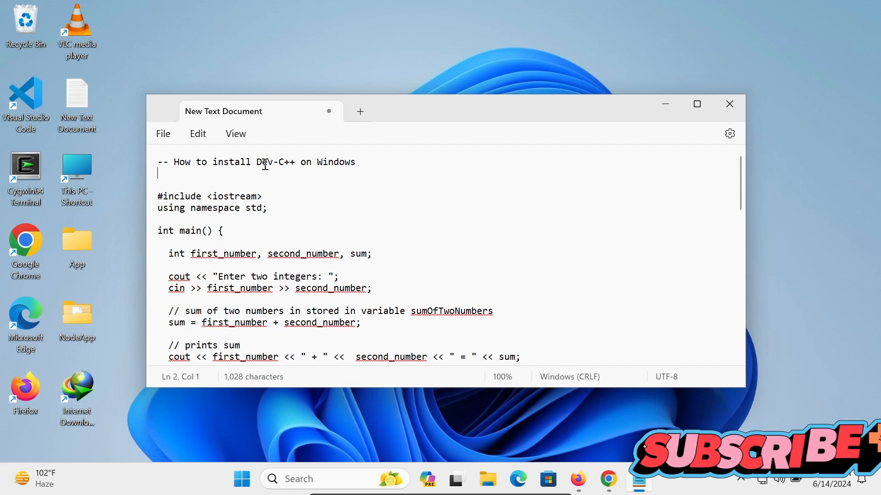
mouse_move(387, 190)
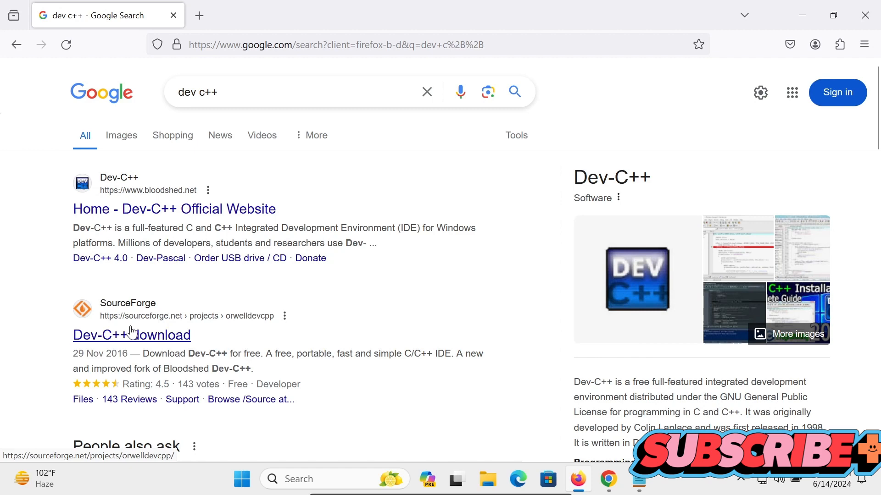
Step: Open the SourceForge Dev-C++ page and start downloading the Dev-C++ 5.11 setup
left_click(131, 335)
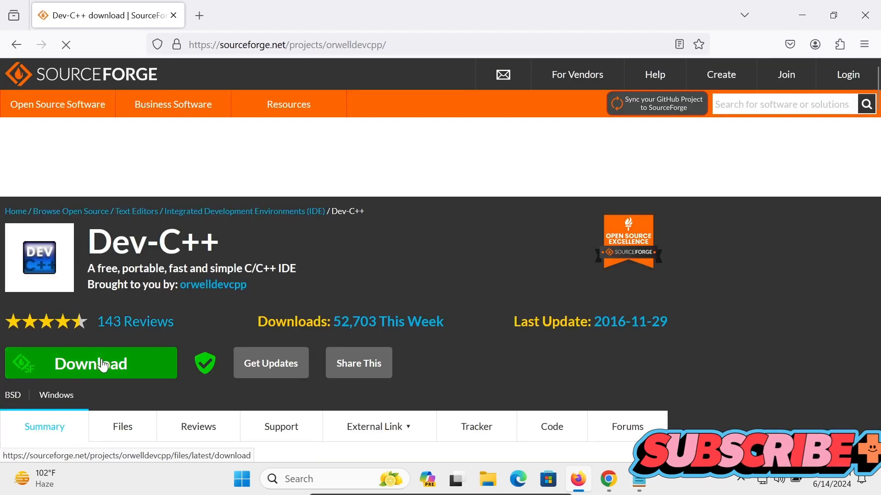
left_click(90, 363)
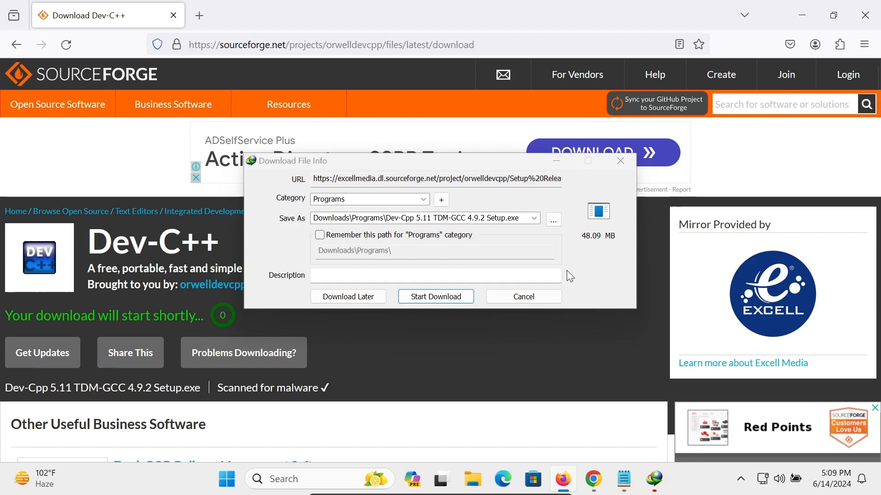
Step: Start the IDM download of the 48 MB Dev-Cpp 5.11 setup and close Firefox
left_click(435, 296)
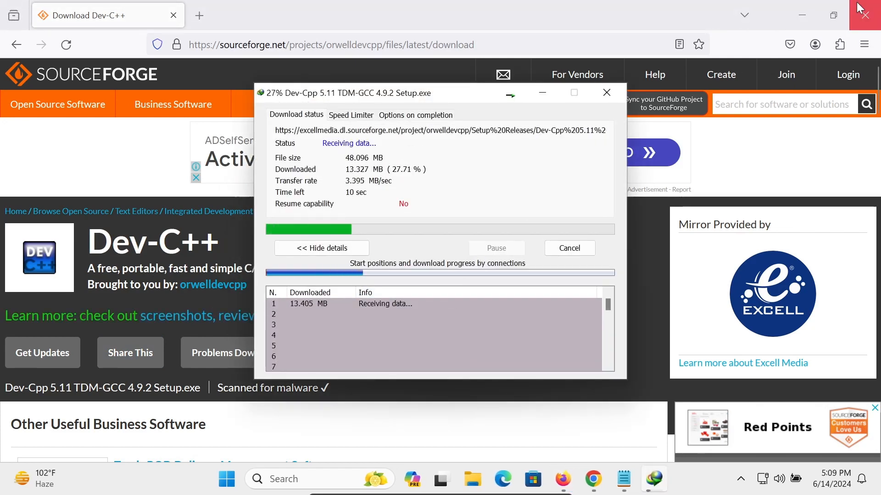
left_click(873, 8)
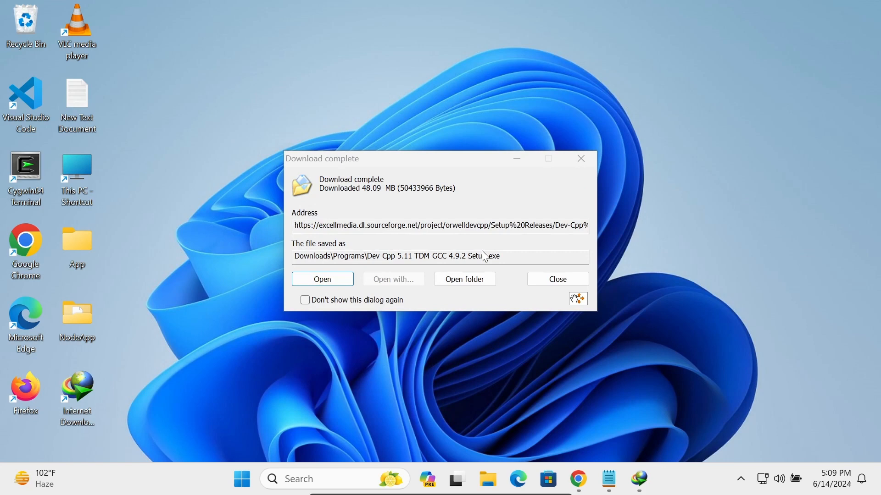
Step: Open the Downloads\Programs folder and launch the Dev-Cpp 5.11 TDM-GCC 4.9.2 Setup file
left_click(465, 280)
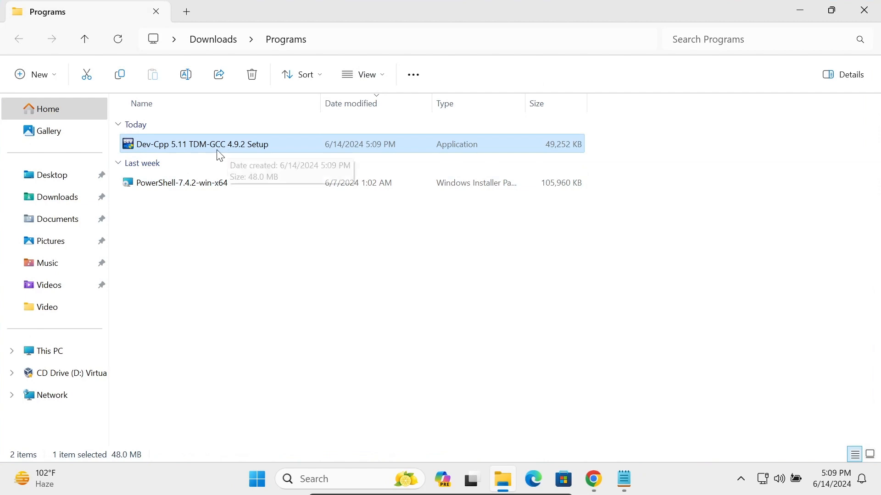
double_click(201, 143)
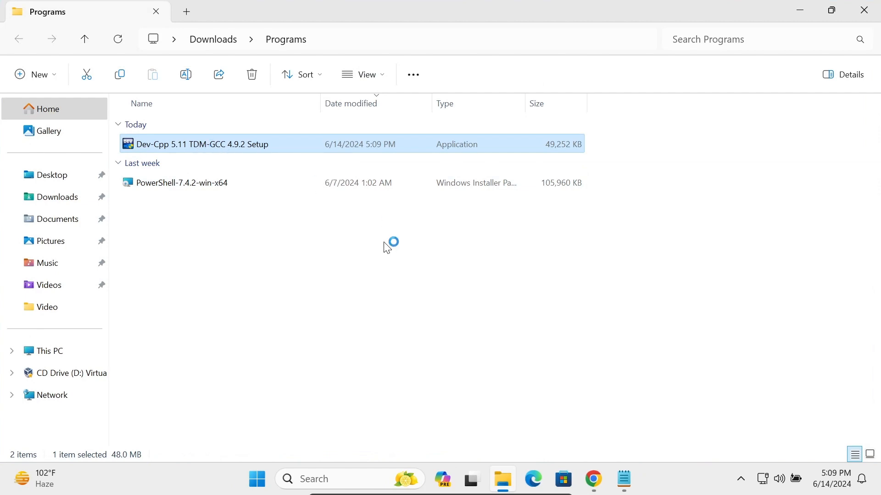
double_click(202, 144)
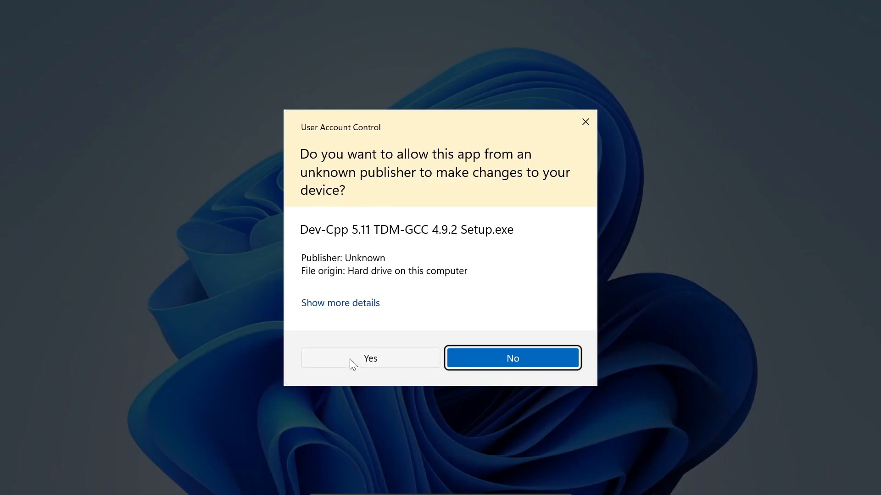
Step: Install Dev-C++ 5.11 in English with Full components into the default Program Files folder
left_click(369, 358)
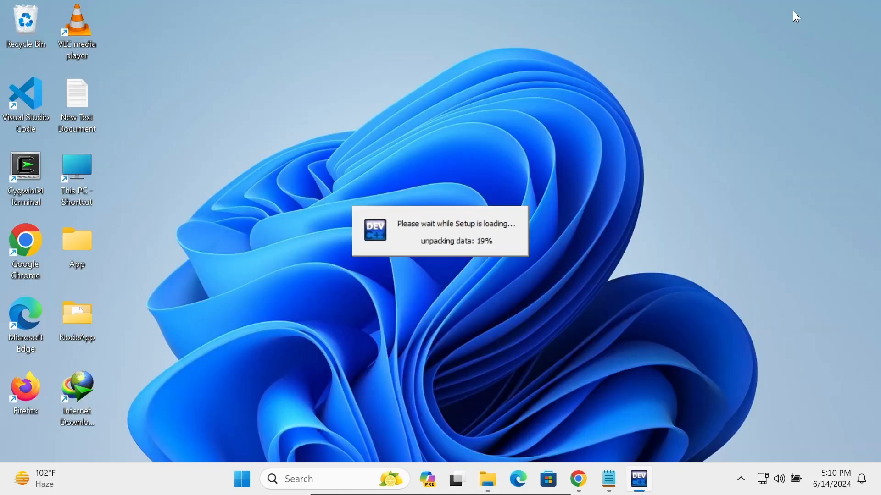
mouse_move(701, 57)
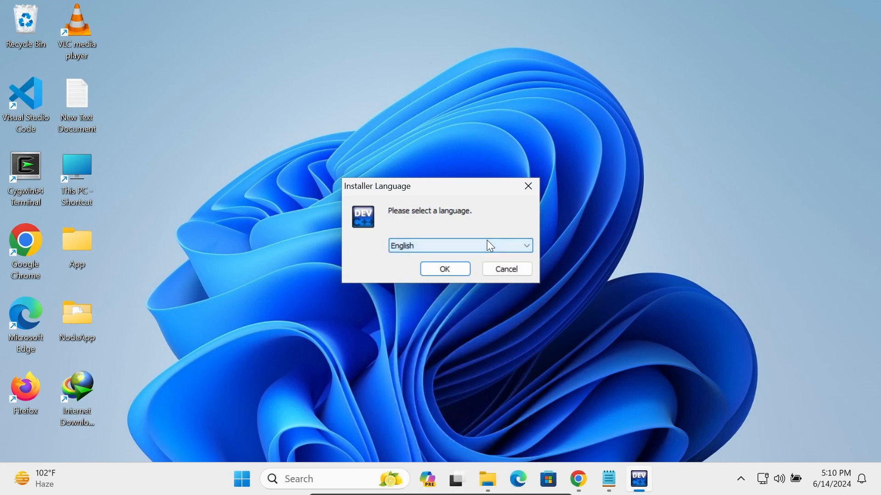
left_click(445, 269)
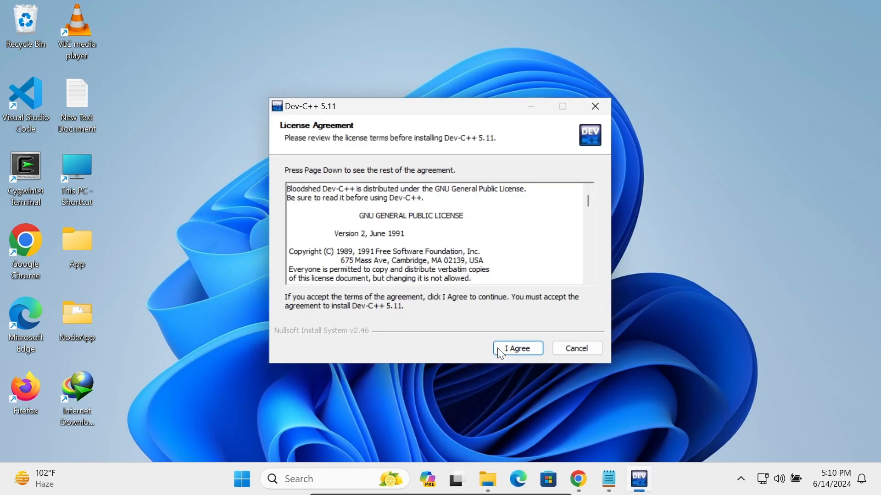
left_click(516, 348)
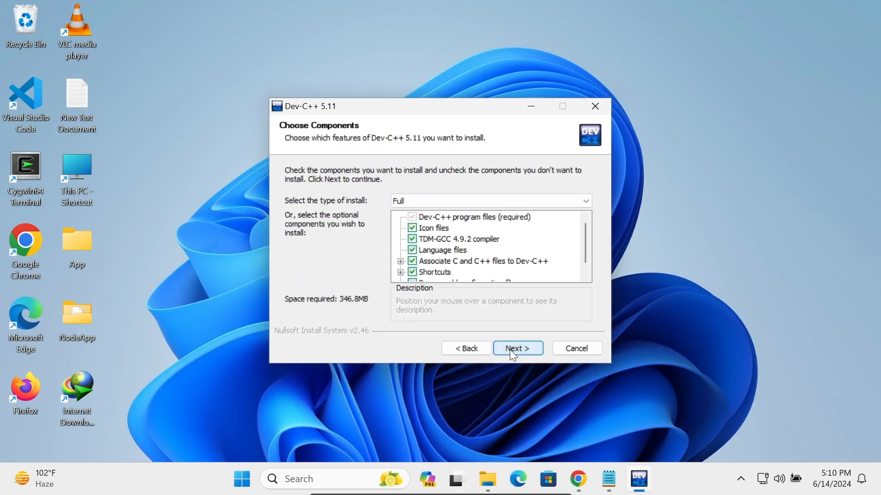
left_click(517, 348)
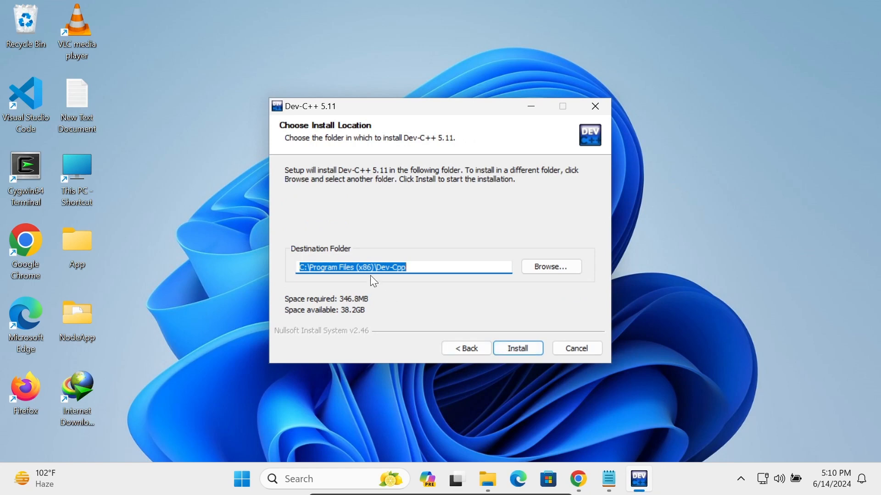
mouse_move(452, 154)
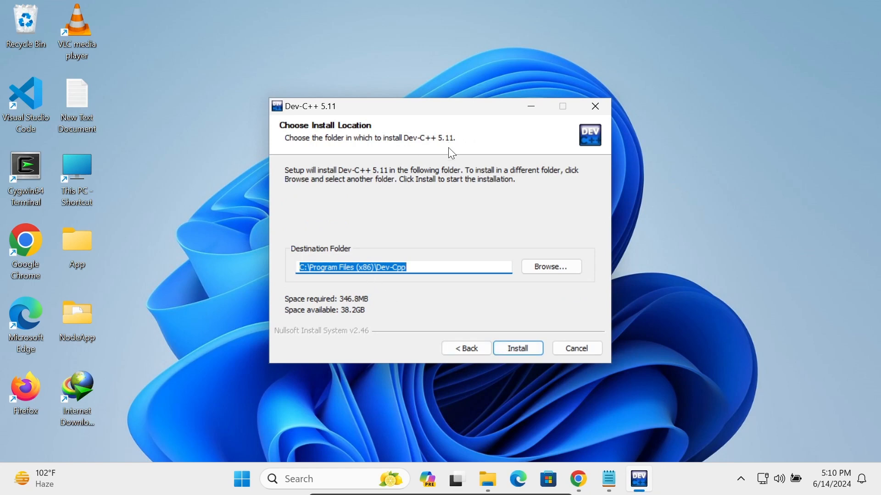
left_click(517, 348)
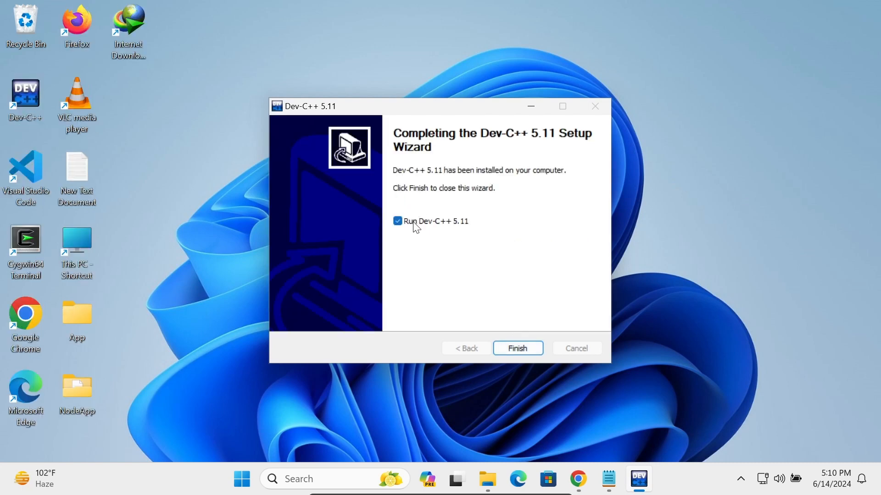
Step: Clear 'Run Dev-C++ 5.11' and finish the setup wizard
left_click(397, 221)
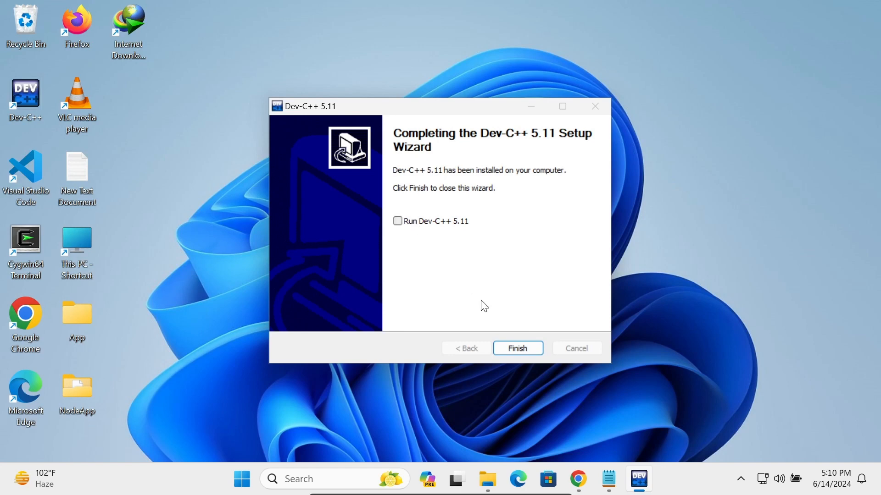
mouse_move(522, 296)
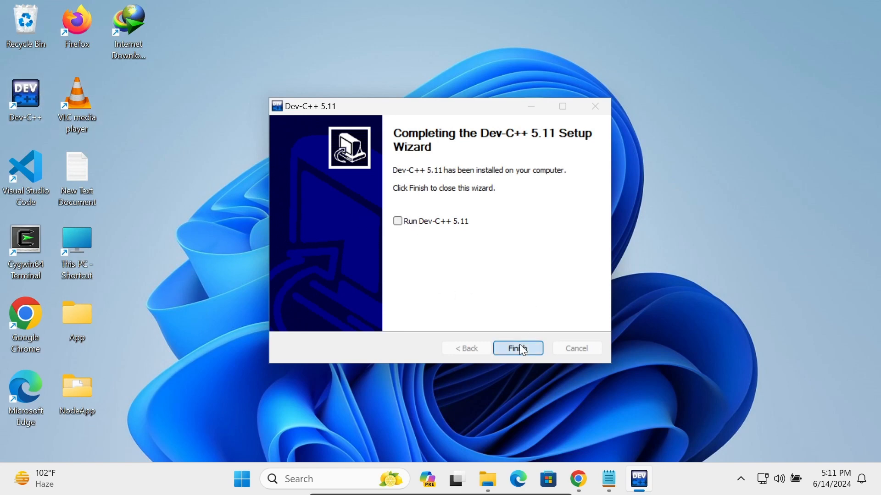
left_click(517, 348)
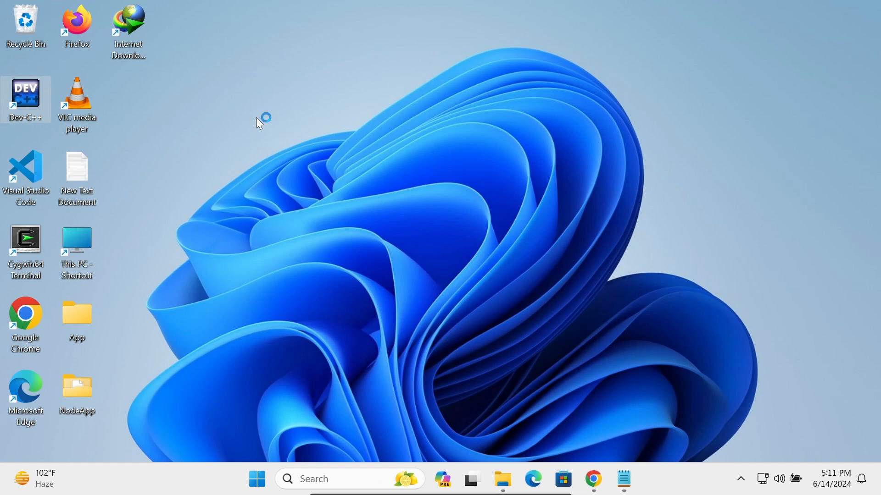
Step: Launch Dev-C++ and finish first-time setup with English and the Consolas font
double_click(25, 100)
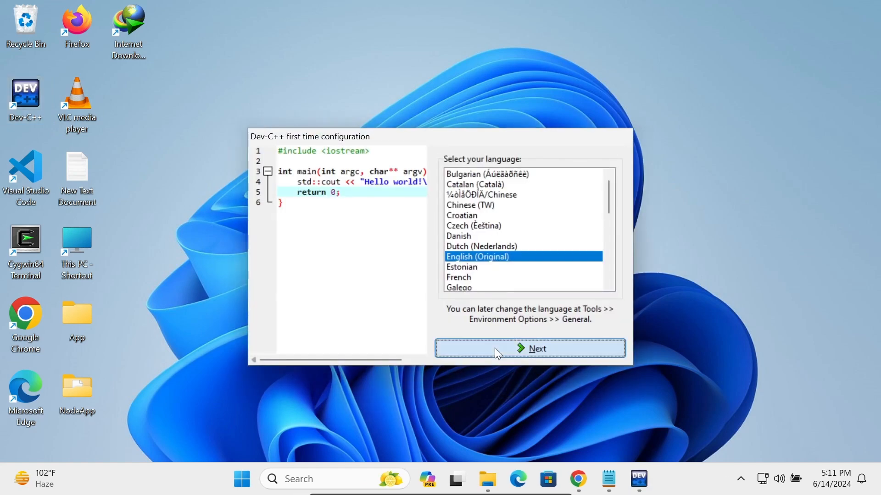
left_click(529, 348)
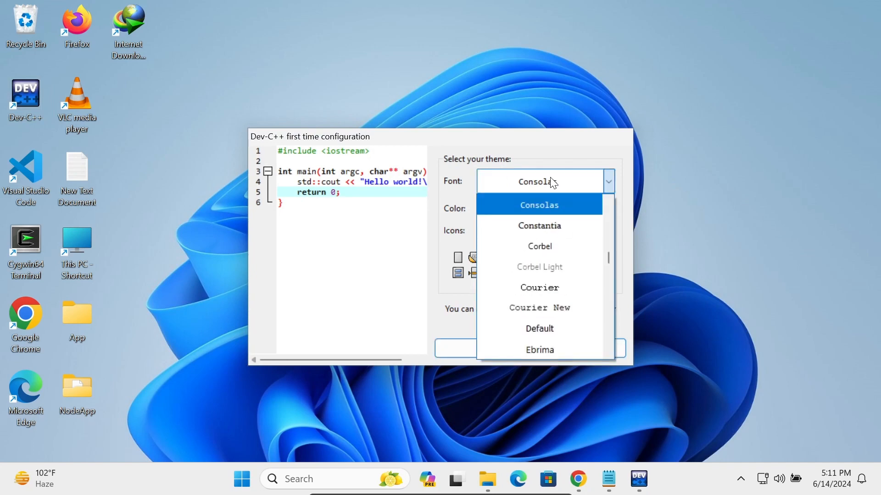
left_click(538, 204)
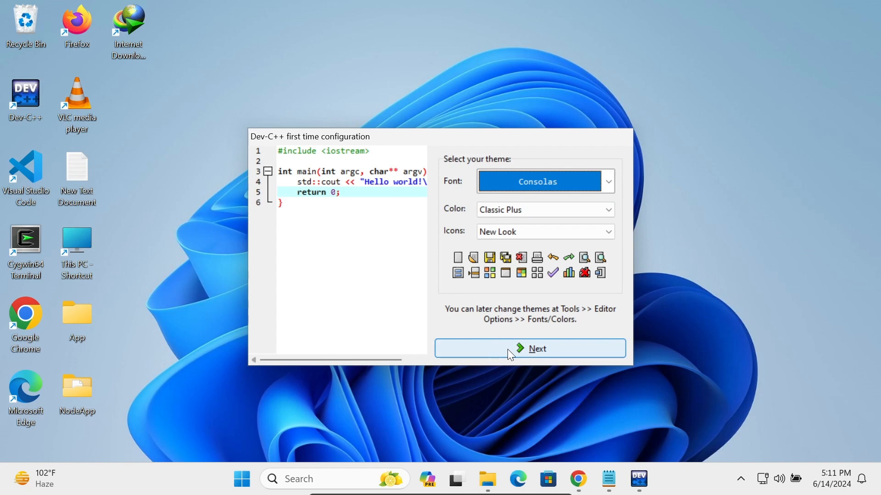
left_click(528, 348)
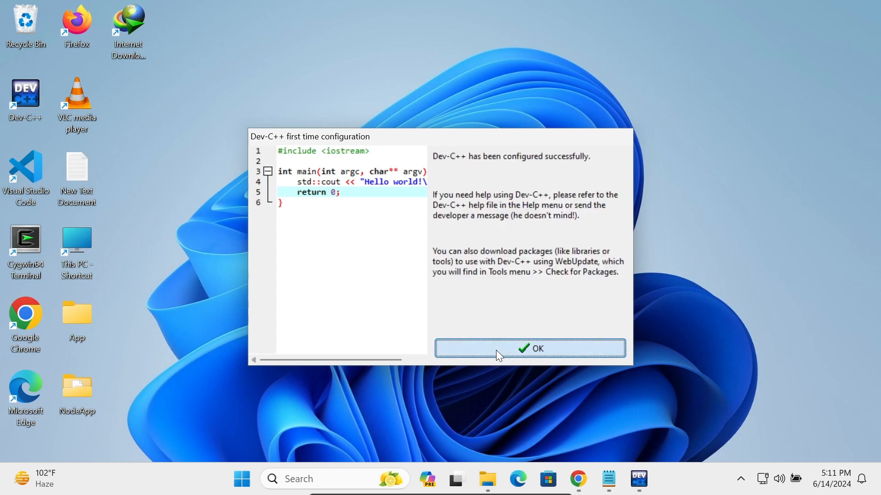
left_click(529, 348)
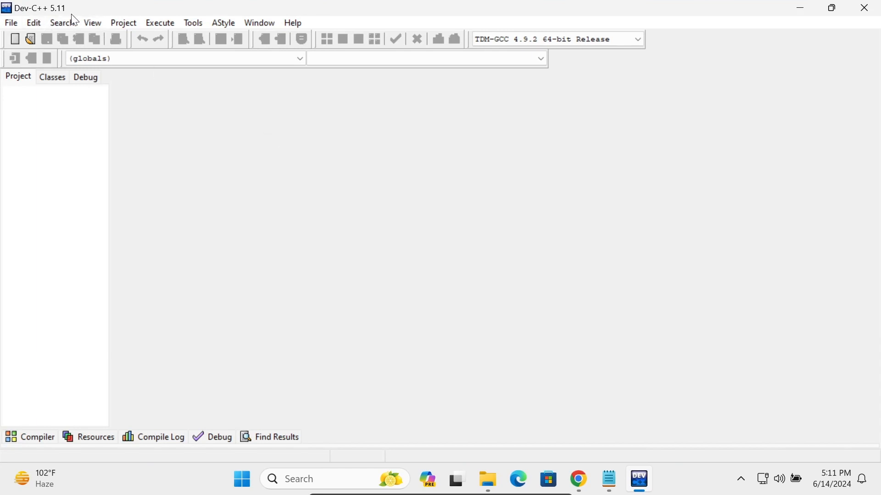
Step: Create and save the C++ console application project 'c++Project' in Documents
left_click(10, 22)
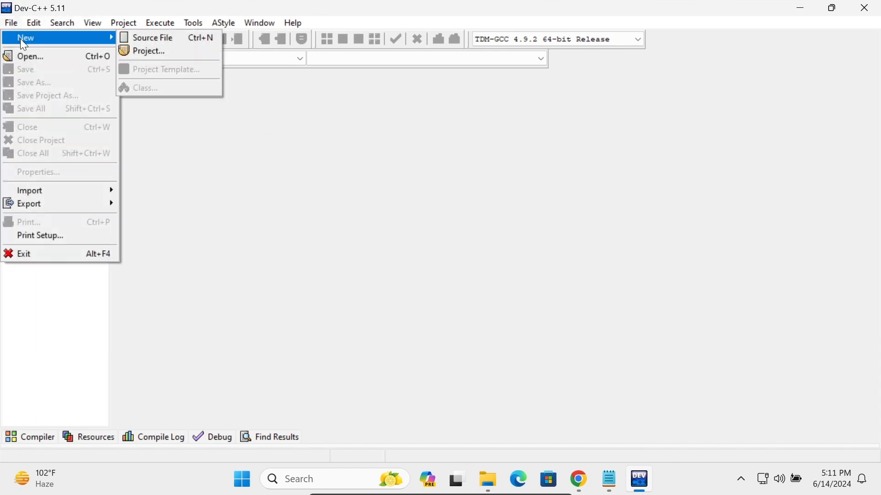
left_click(147, 51)
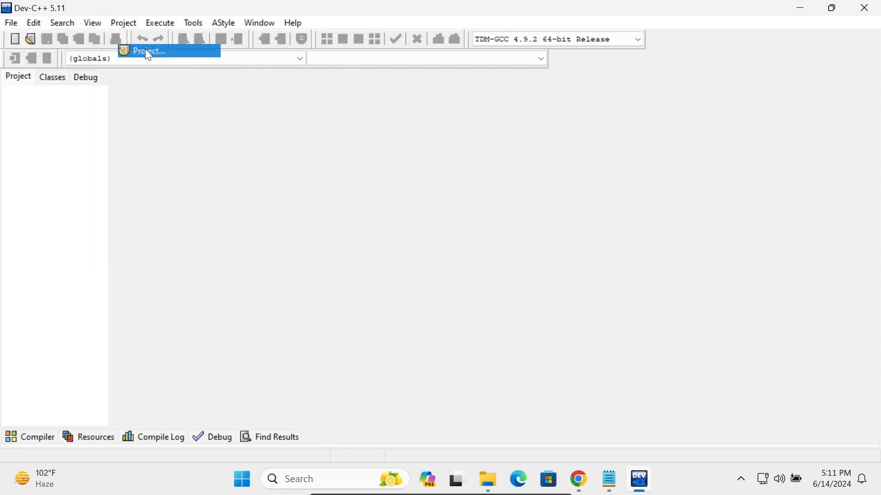
left_click(148, 51)
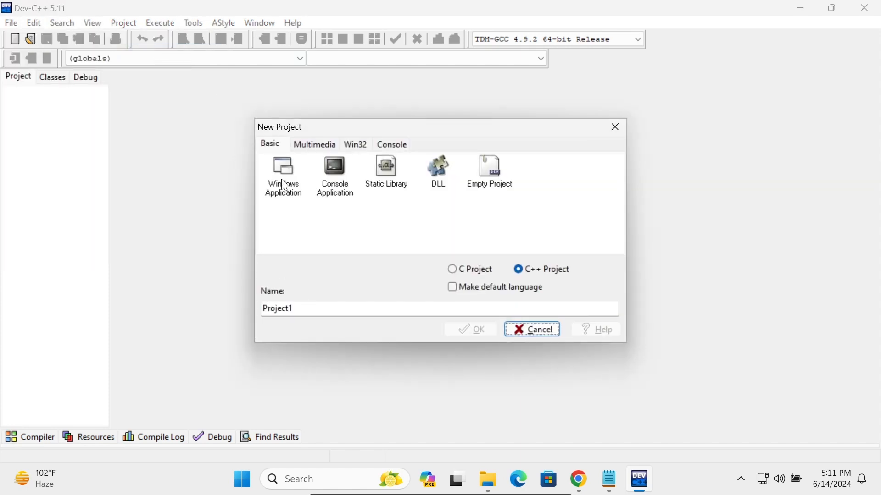
mouse_move(332, 190)
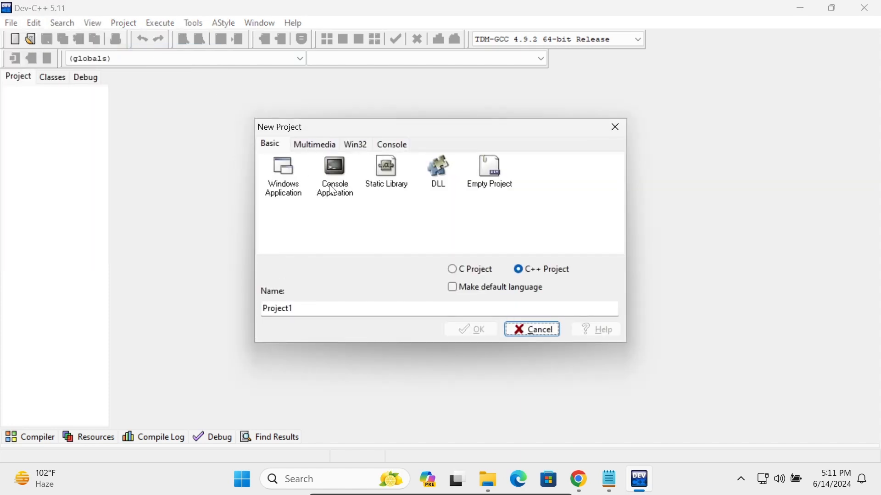
left_click(334, 171)
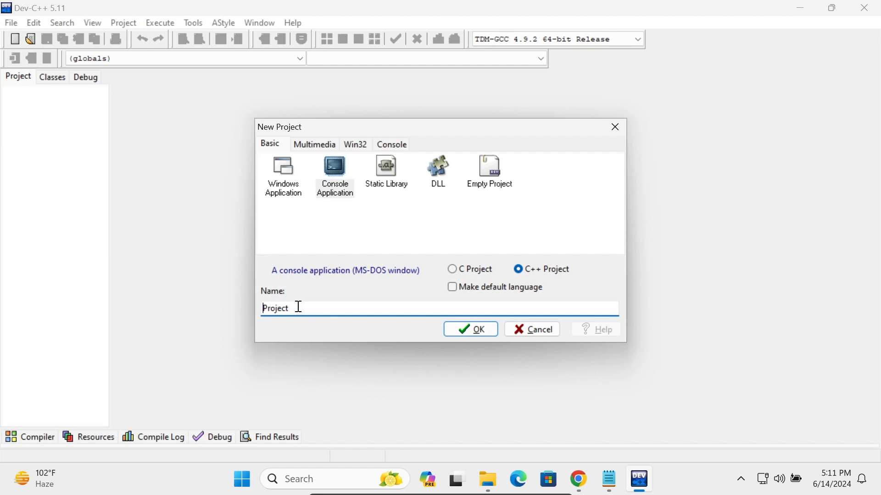
type("c++")
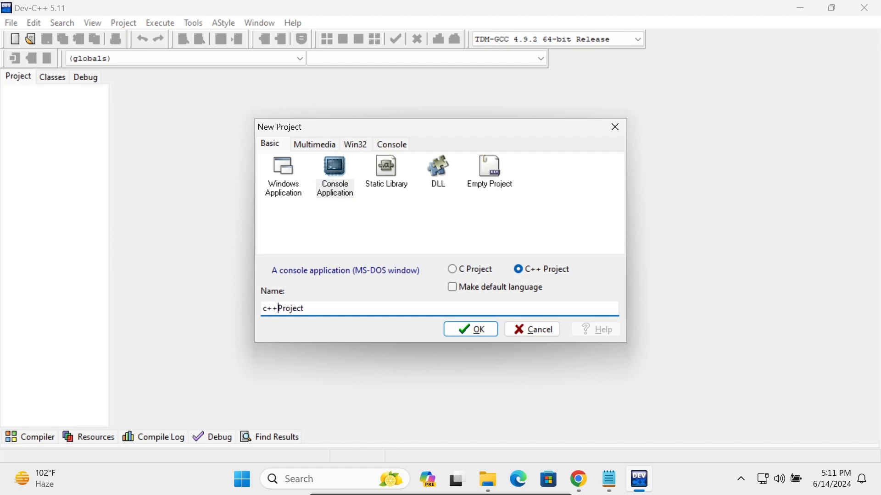
left_click(470, 328)
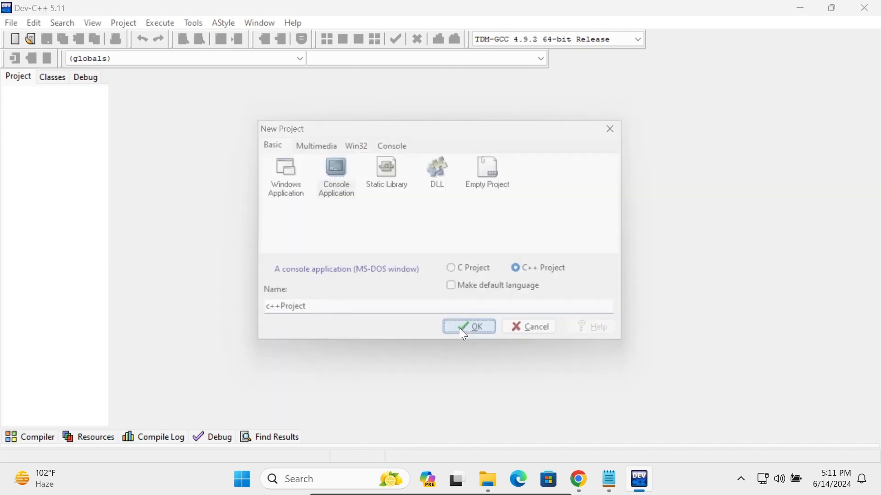
left_click(468, 326)
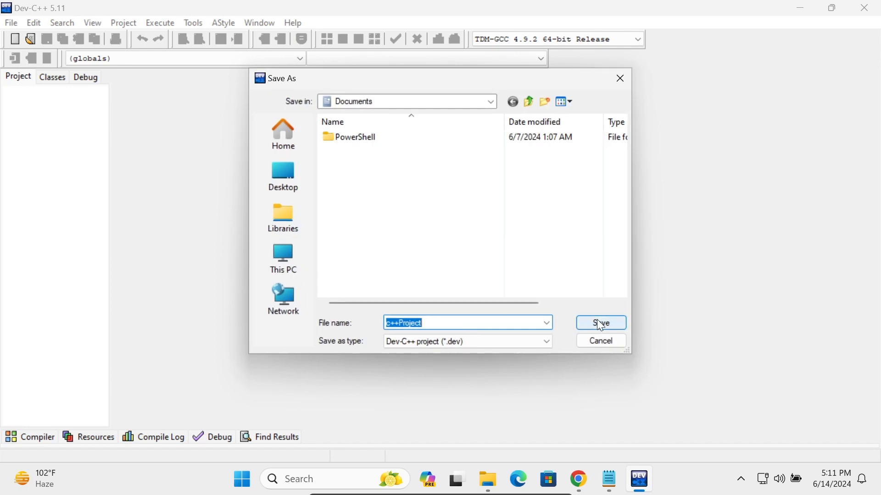
left_click(600, 322)
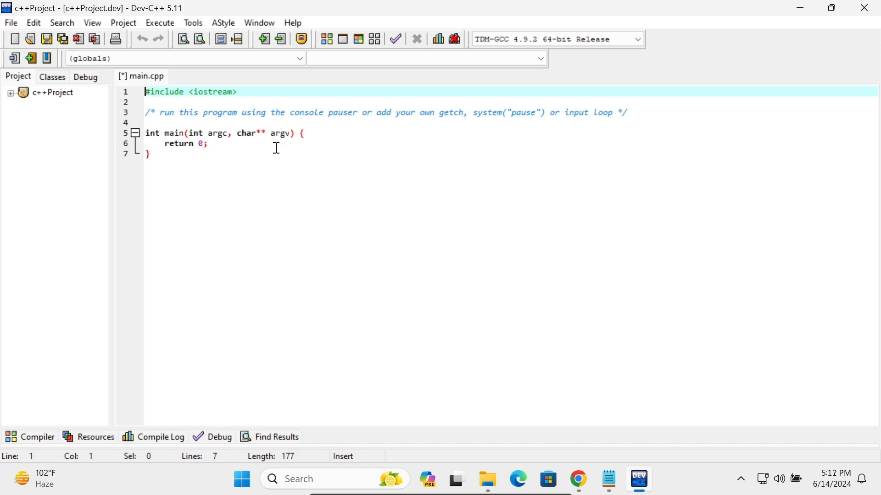
mouse_move(430, 287)
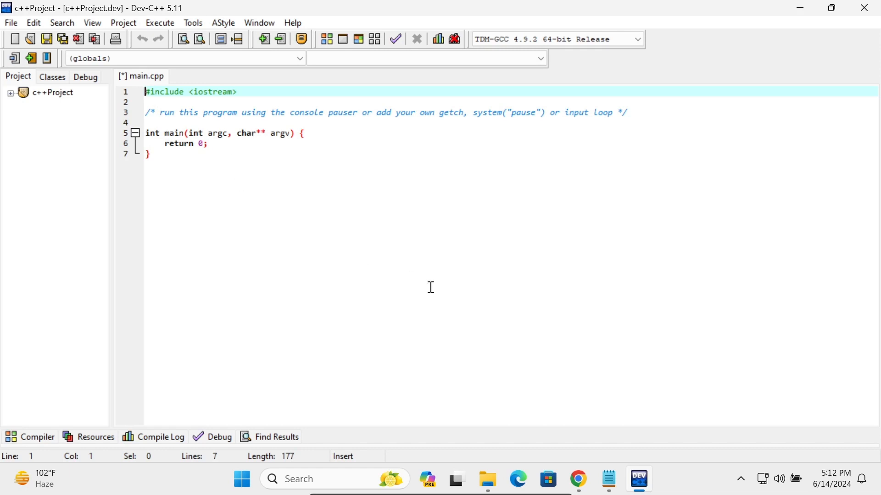
mouse_move(578, 425)
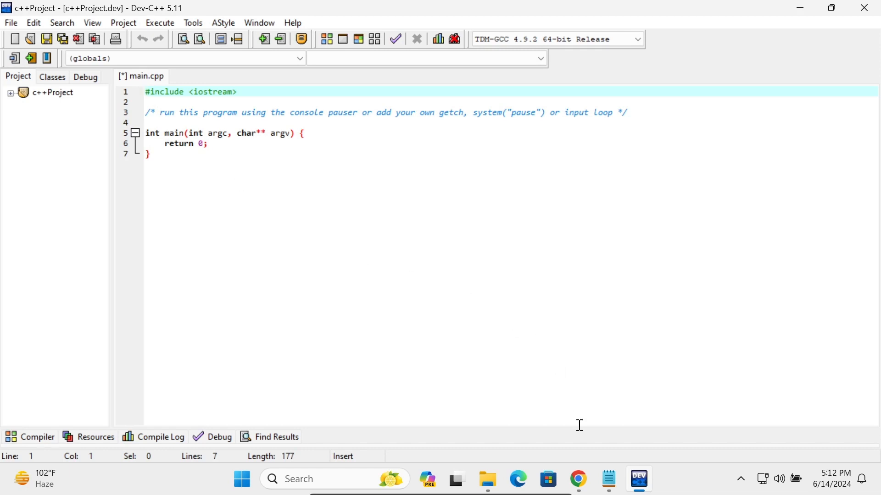
left_click(607, 478)
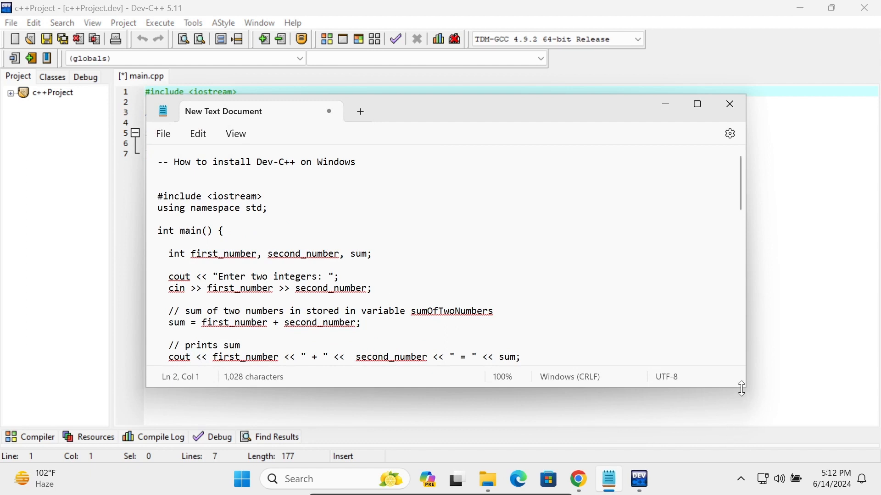
mouse_move(795, 433)
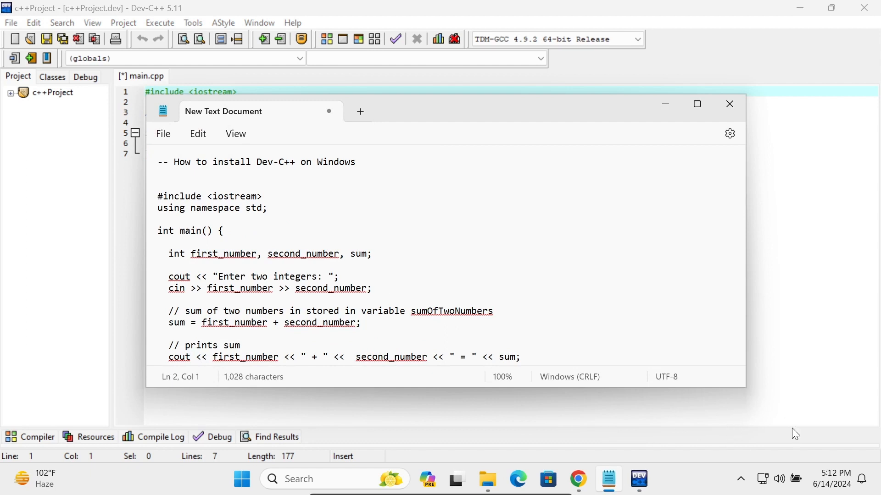
Step: Select and copy the two-integer addition program from Notepad
left_click(361, 225)
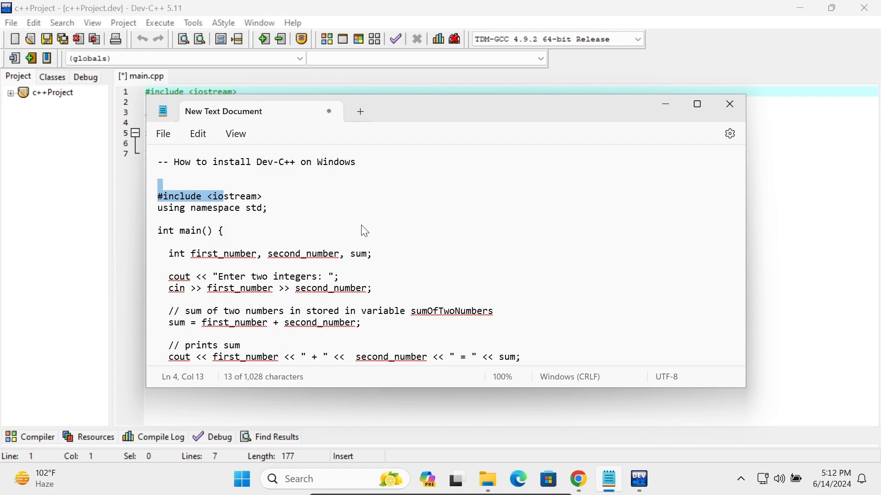
key("ctrl+a")
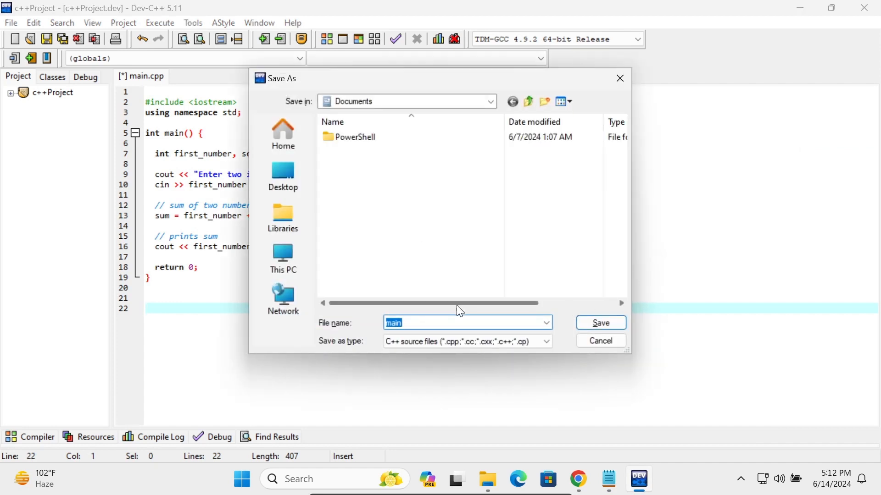
Step: Save the pasted addition program in c++Project as add.cpp
type("a")
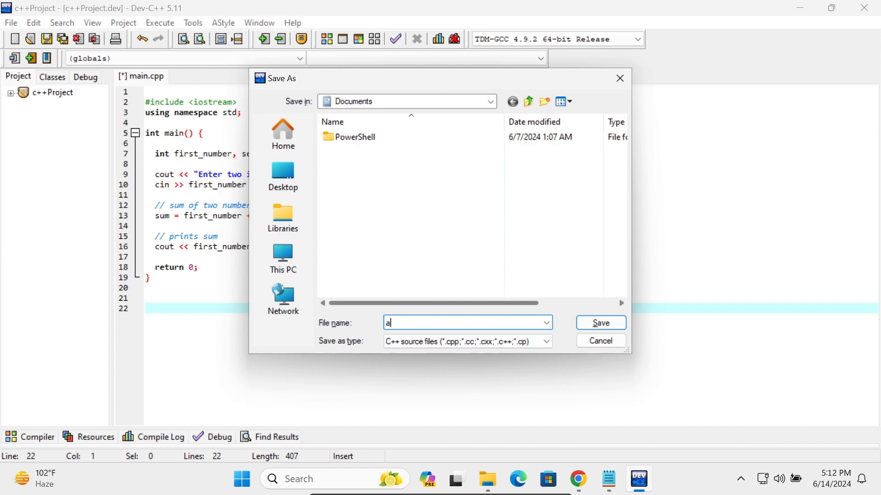
type("dd.cpp")
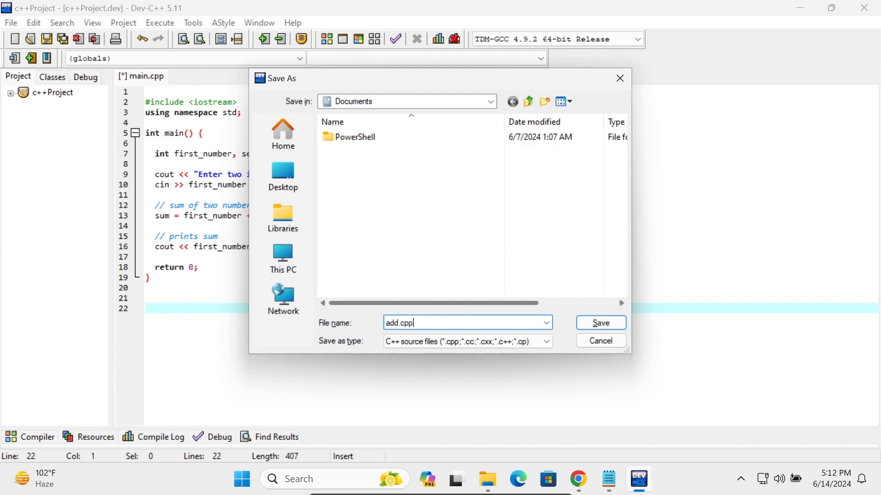
left_click(599, 322)
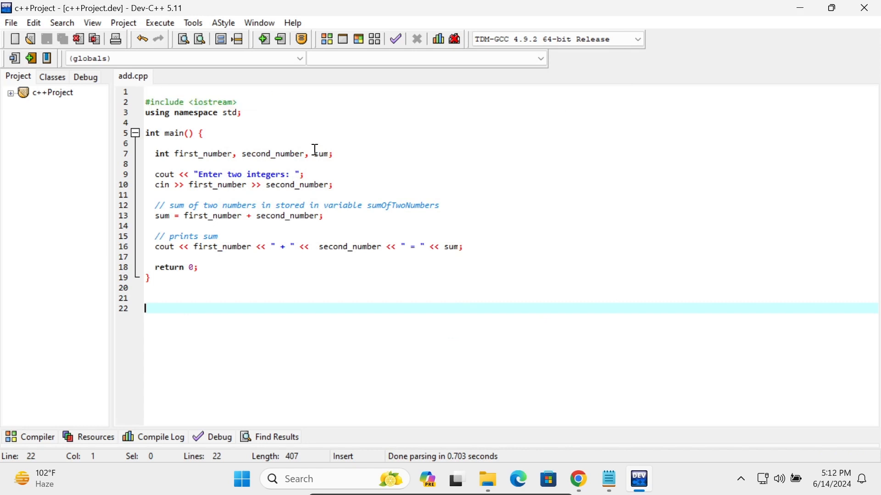
Step: Run Execute > Compile & Run on add.cpp
left_click(160, 23)
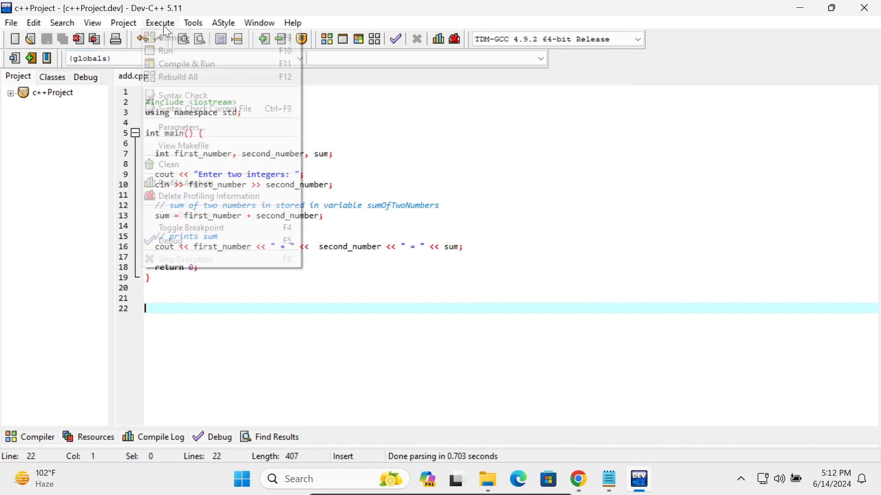
mouse_move(187, 64)
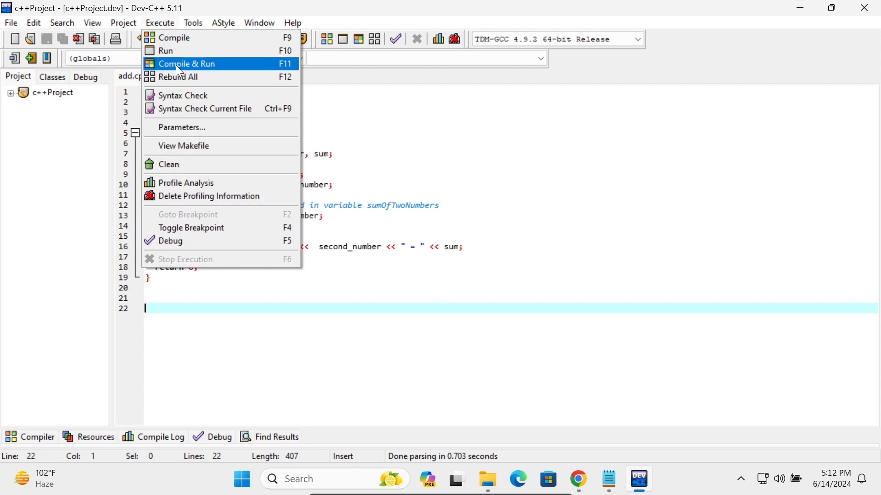
left_click(187, 64)
type("7")
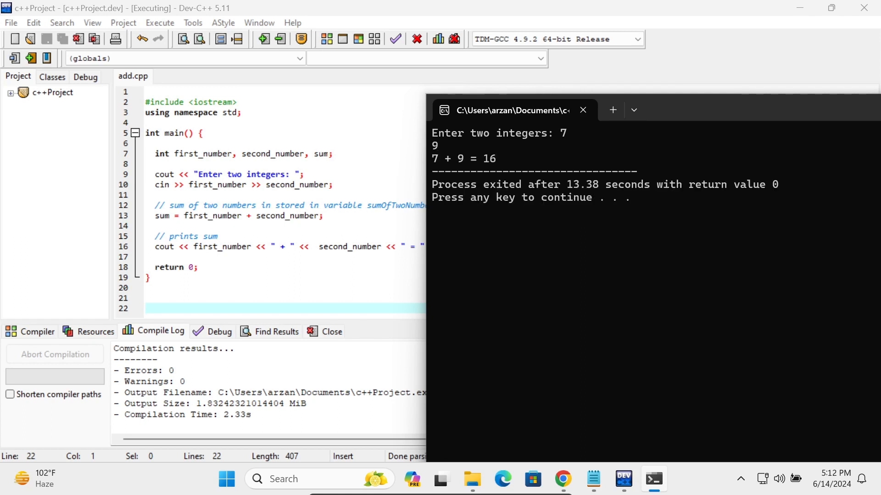
mouse_move(674, 113)
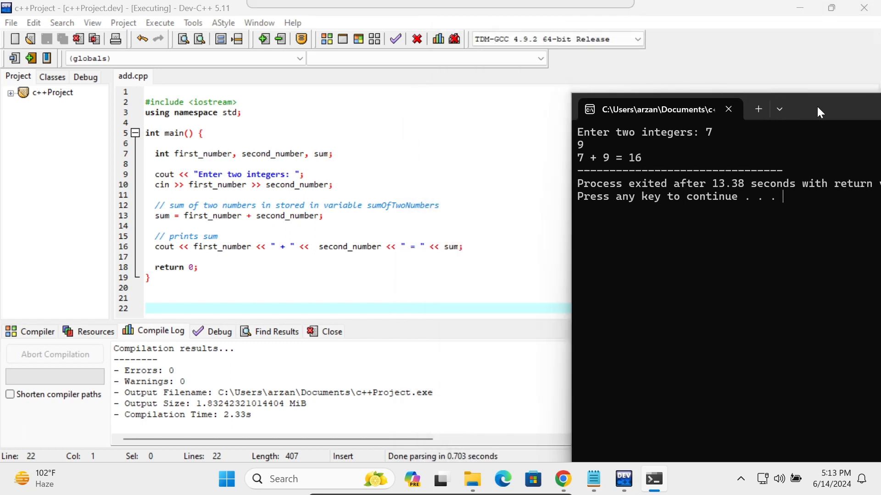
mouse_move(235, 170)
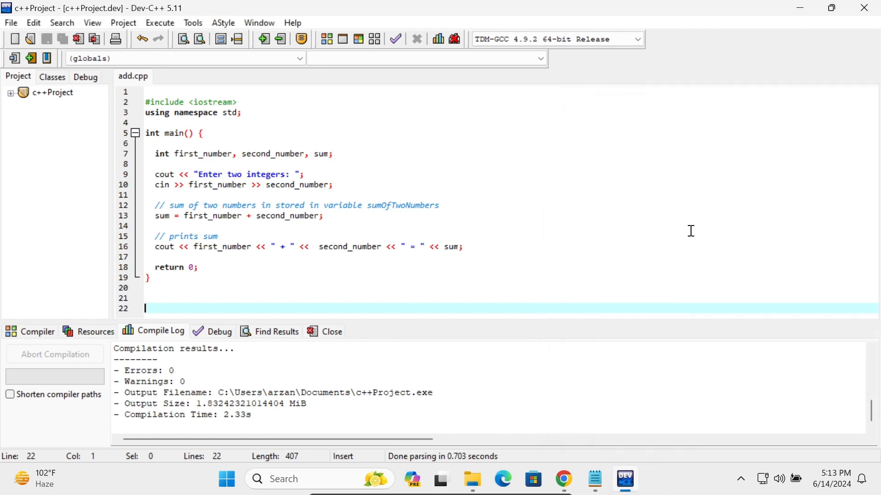
mouse_move(738, 200)
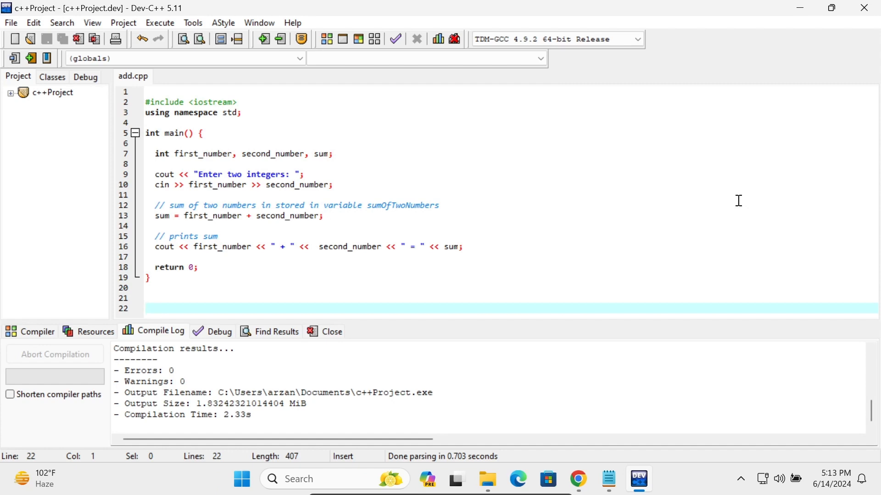
Step: Dismiss the console window showing 7 + 9 = 16 to return to add.cpp in Dev-C++
left_click(145, 308)
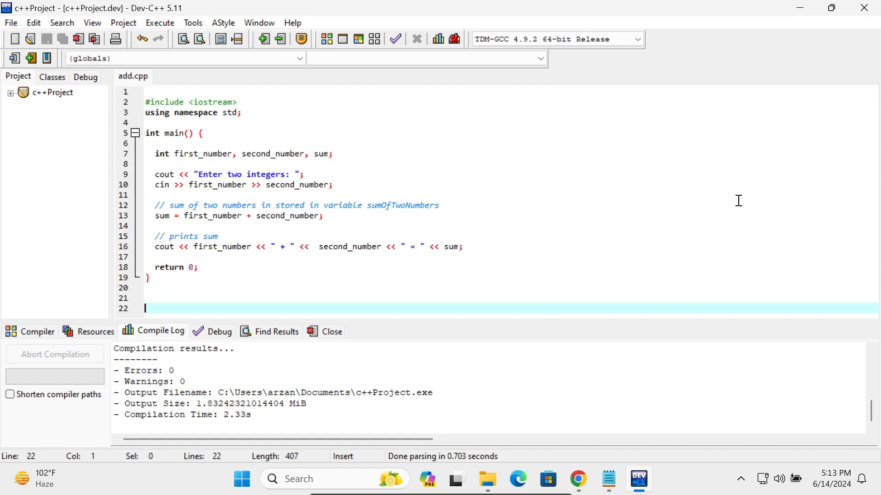